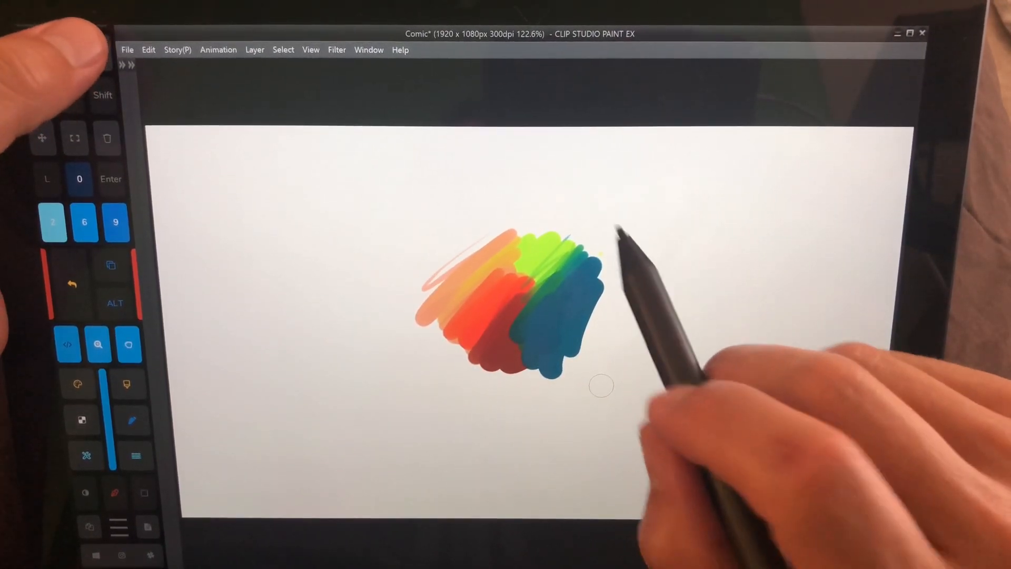
Scribble more peach, green and blue brush strokes around the existing blob.
key("Tab")
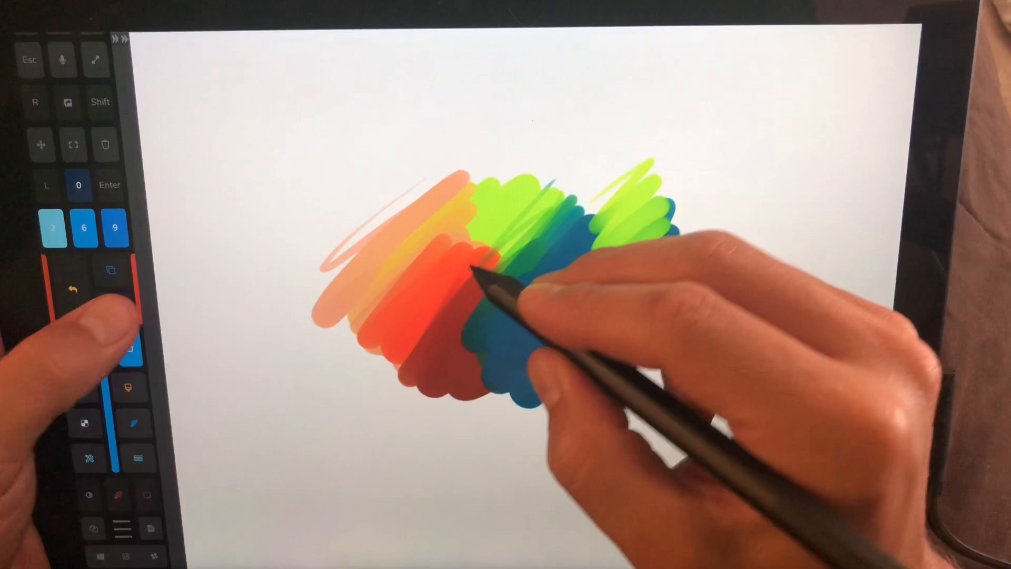
Switch brushes, then draw orange squiggles and star-shaped sparkles right of the blob.
key("Alt")
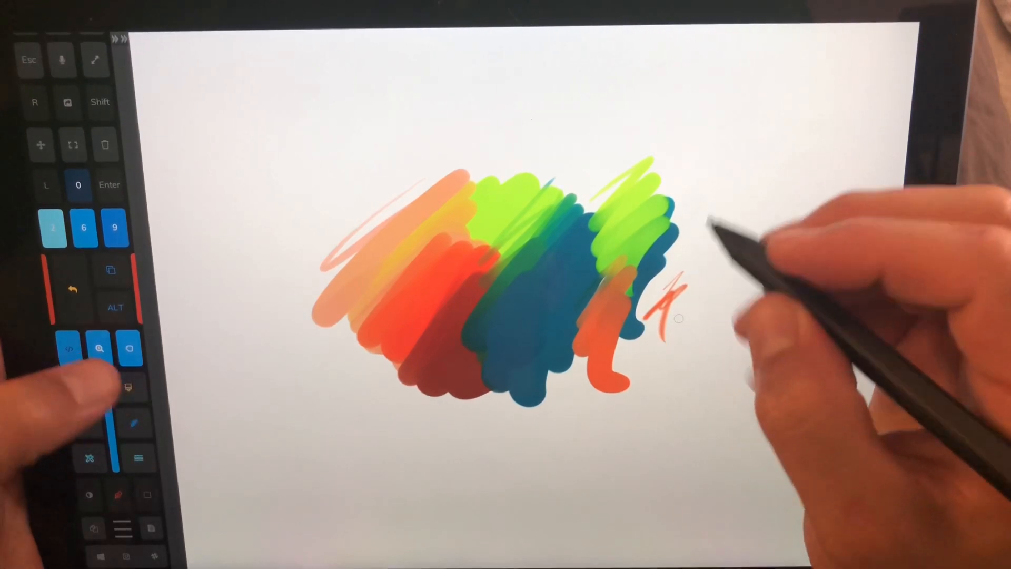
key("b")
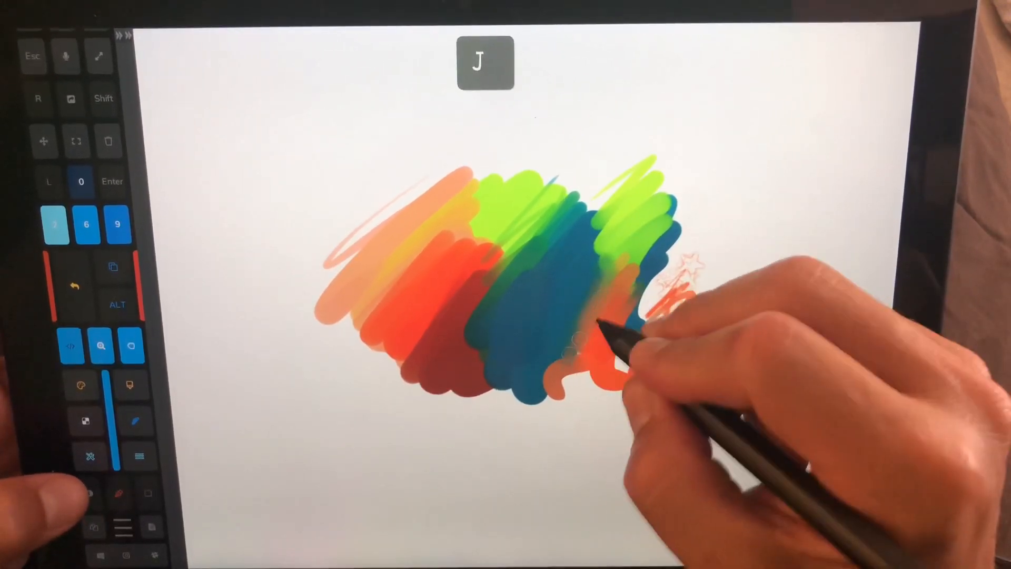
Resize the brush with Ctrl+Alt drag and draw thicker orange loops.
key("alt+ctrl")
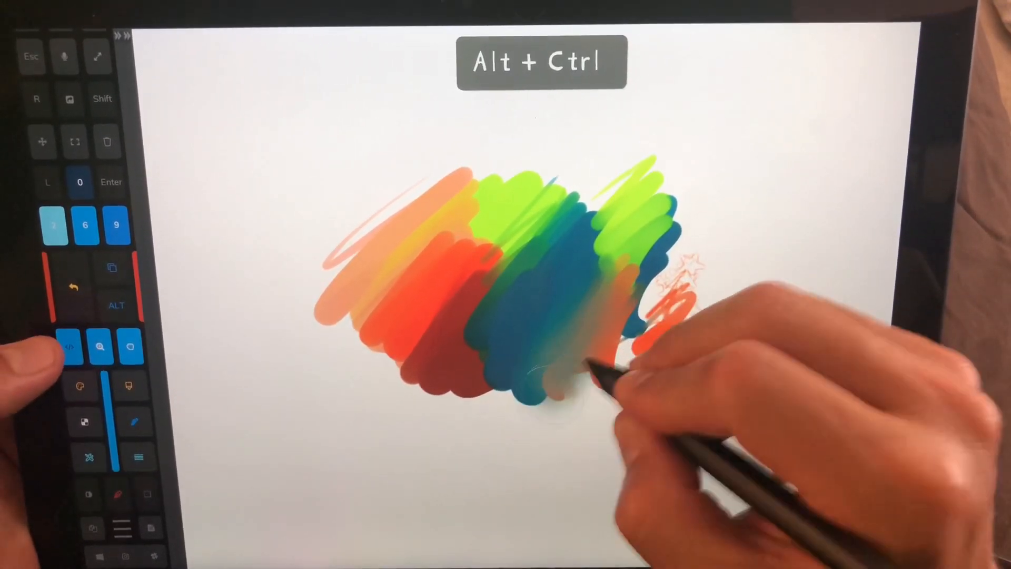
key("f6")
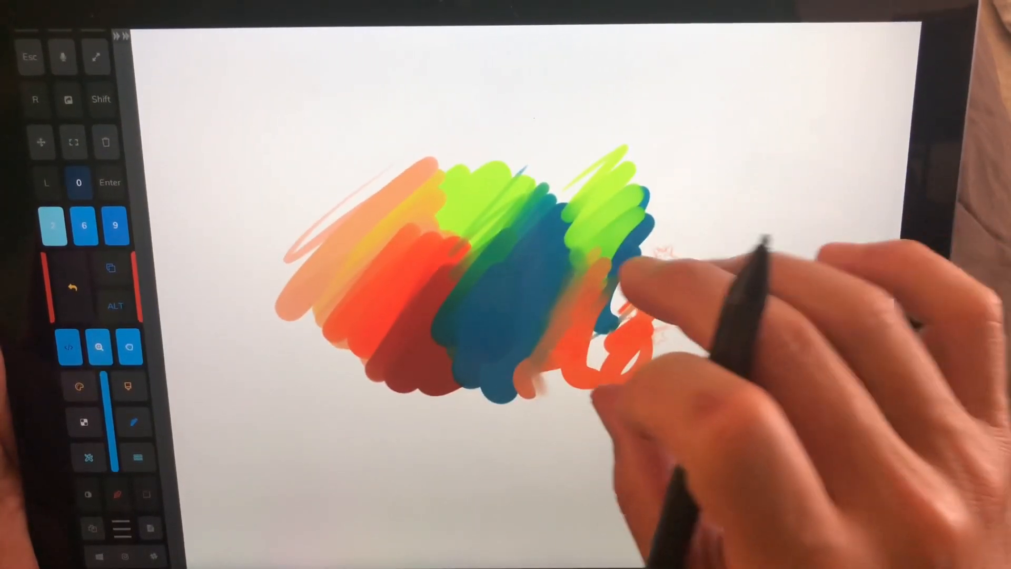
Redo the grey shadow and lime-green squiggles with Ctrl+Y twice.
key("ctrl+y")
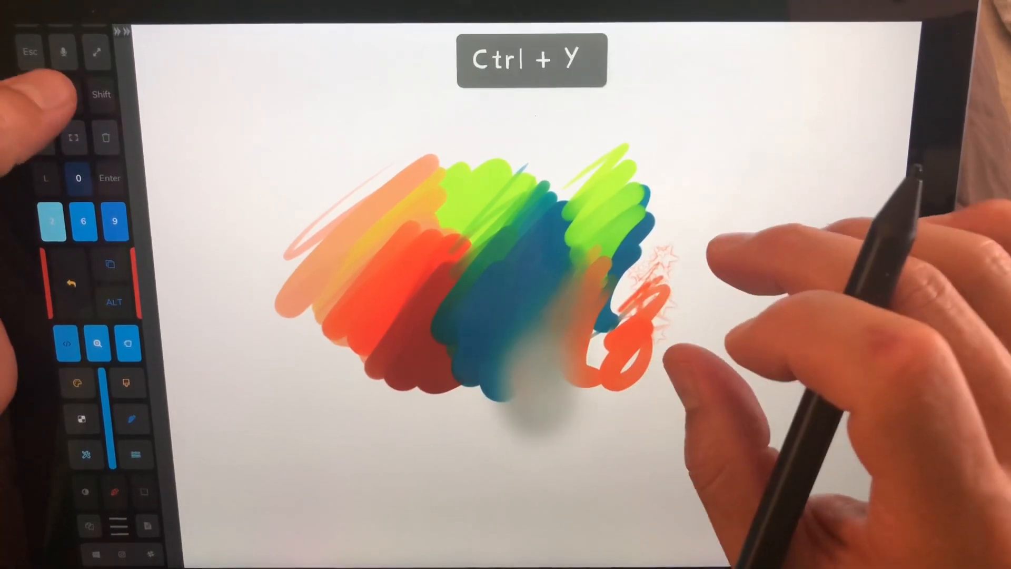
key("ctrl+y")
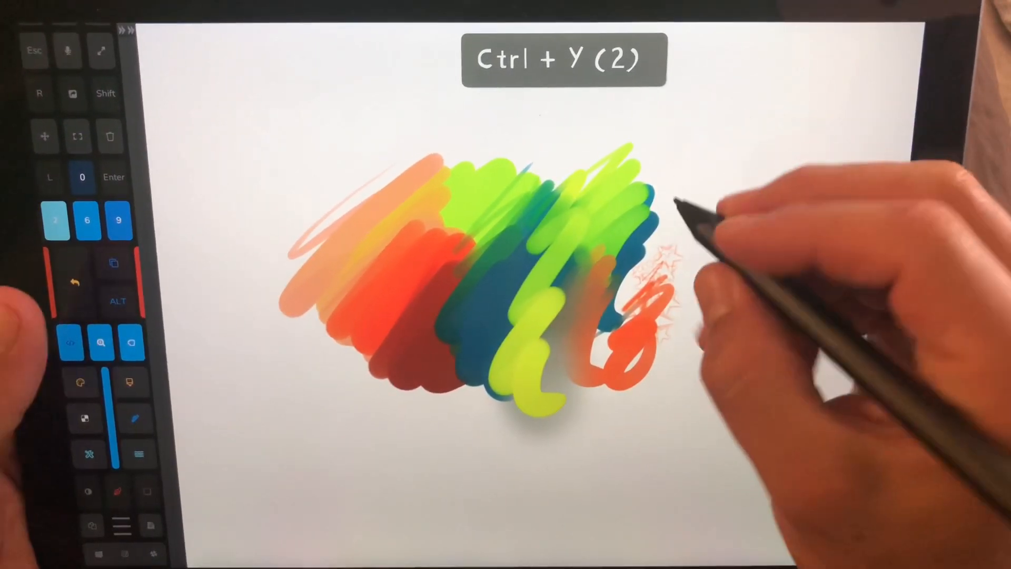